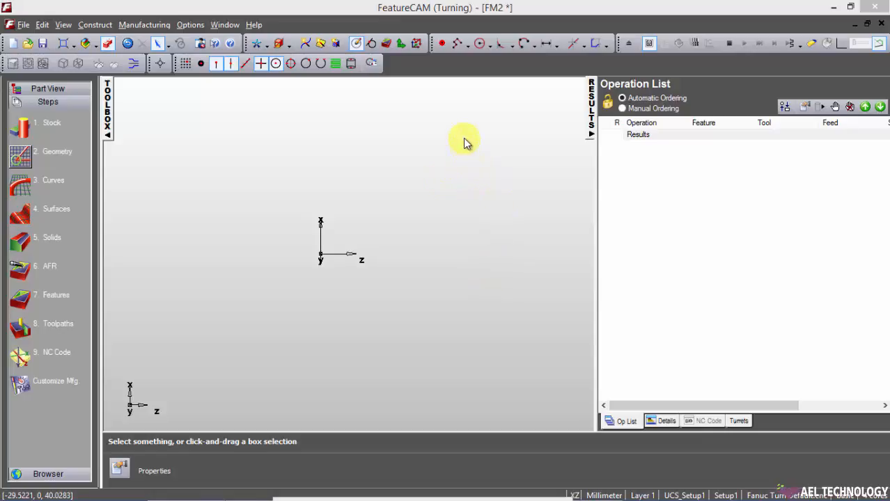
Step: Try a centre-radius circle first, entering a radius value for it
left_click(488, 43)
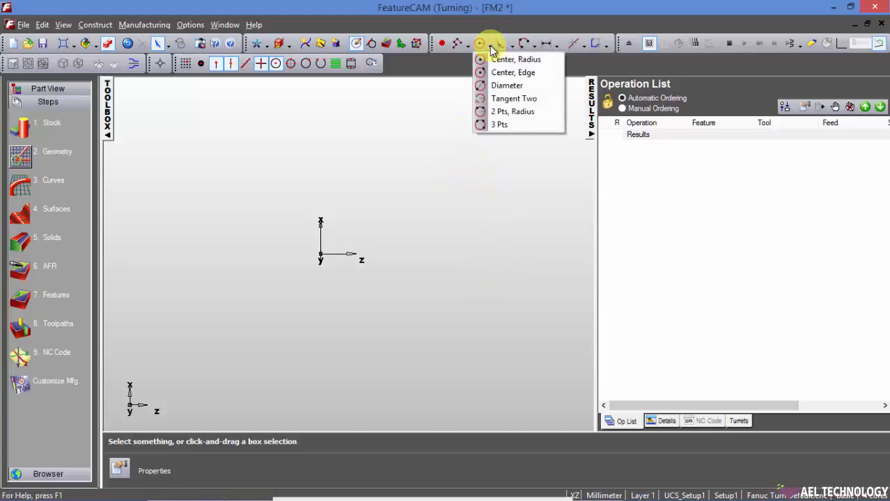
mouse_move(512, 59)
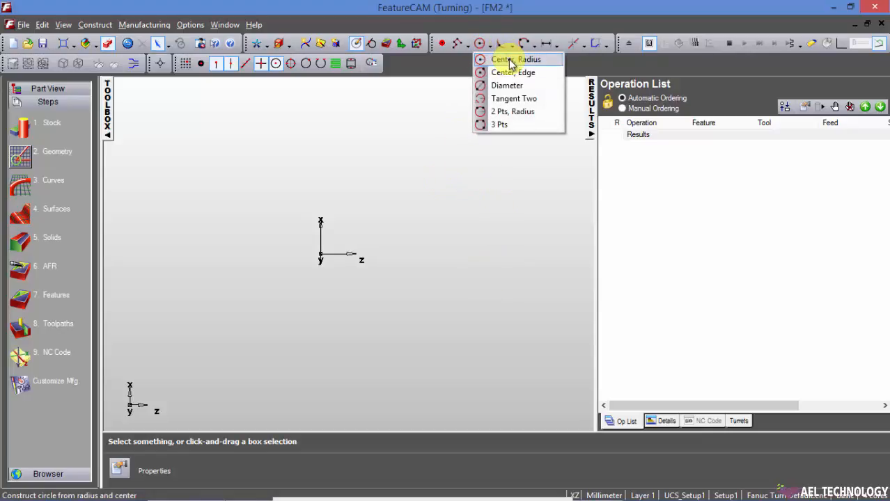
left_click(516, 58)
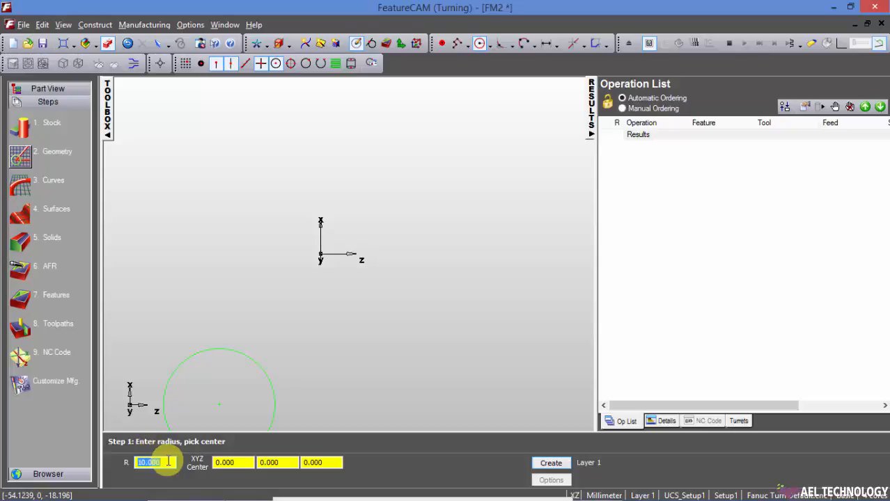
left_click(552, 463)
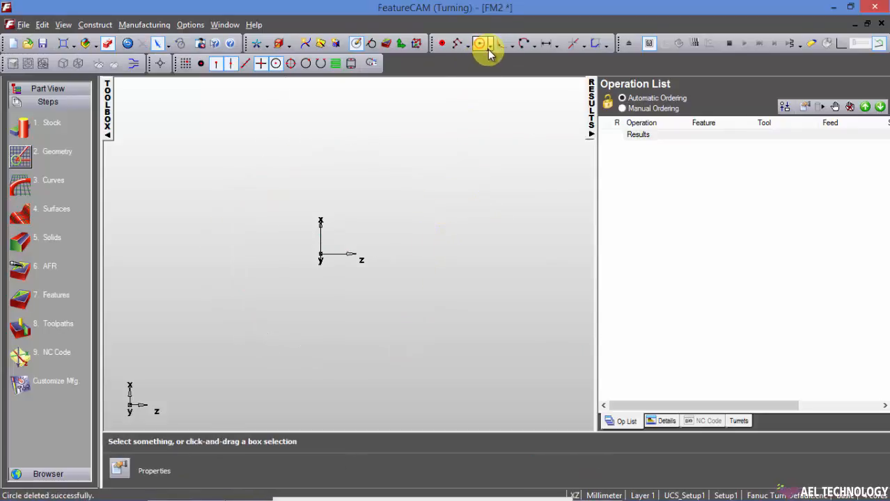
left_click(479, 43)
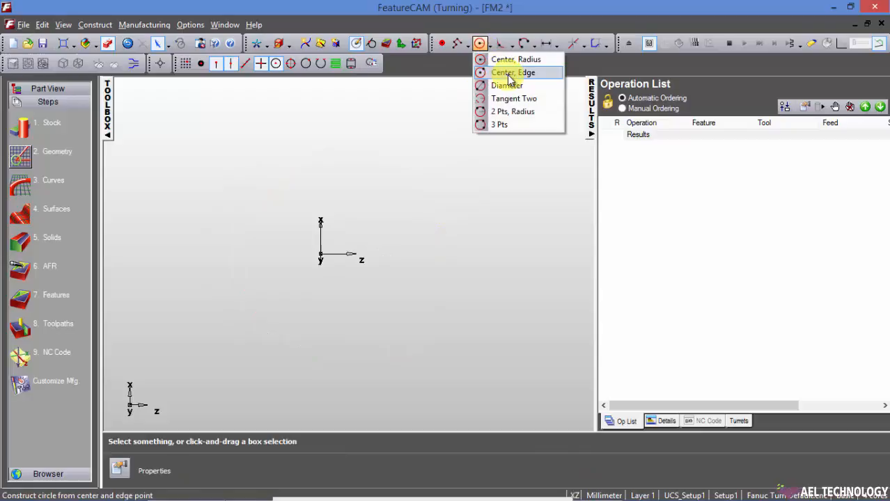
mouse_move(387, 62)
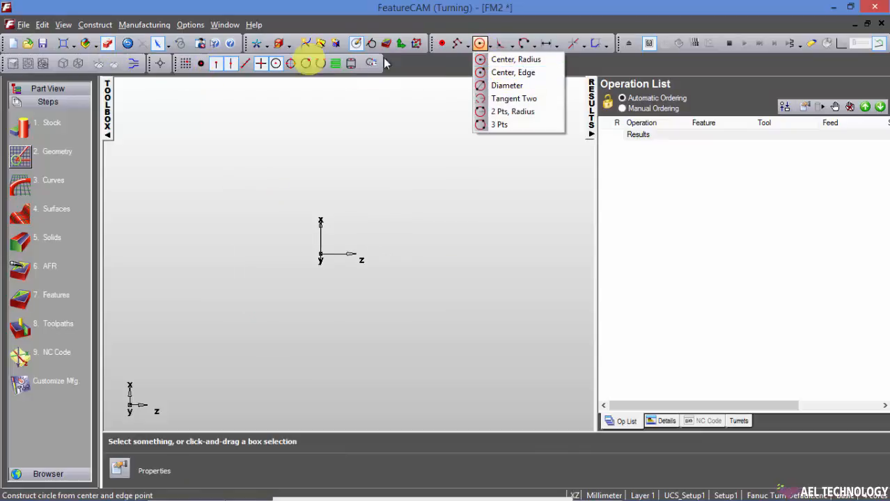
Step: Draw a two-point line, then a centre-edge circle centred on the origin
left_click(458, 43)
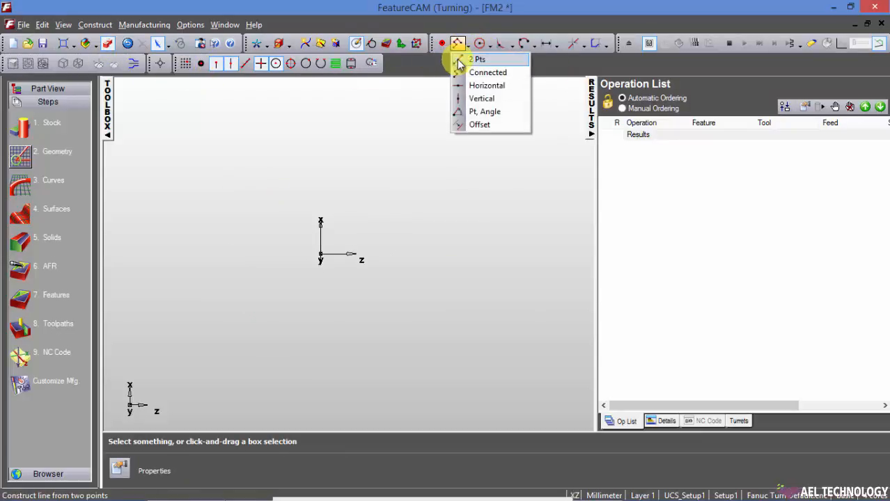
left_click(479, 59)
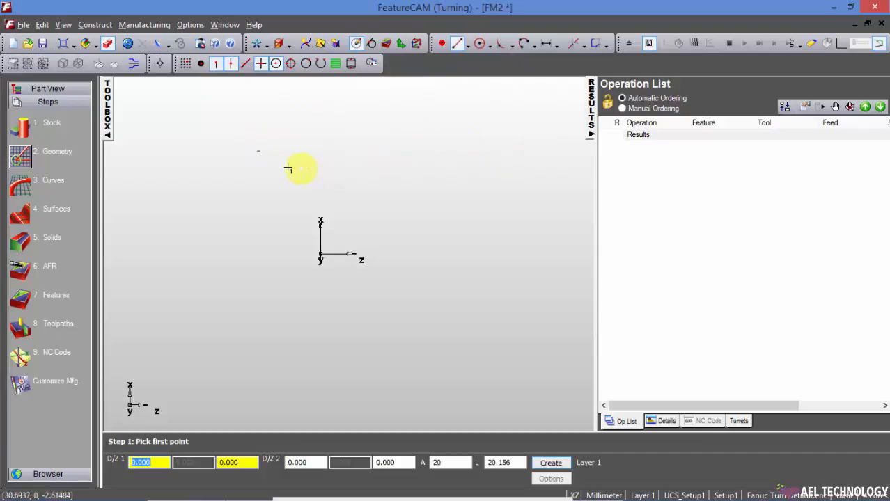
left_click(481, 43)
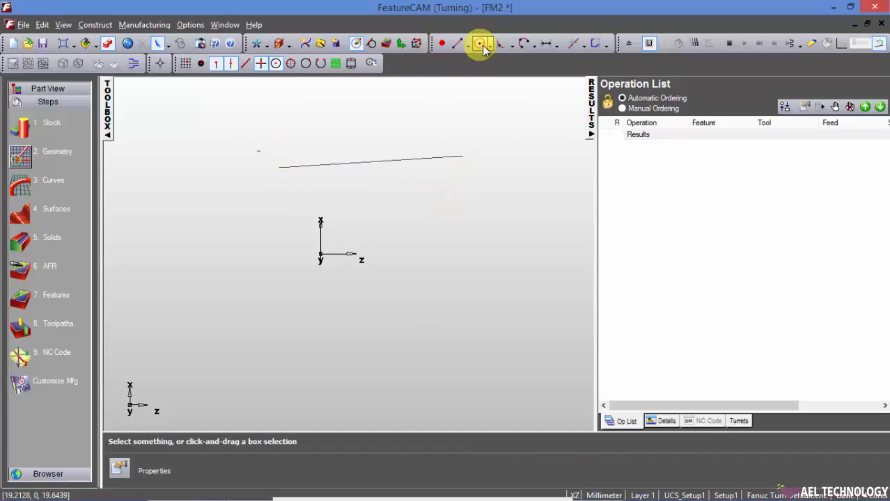
left_click(479, 43)
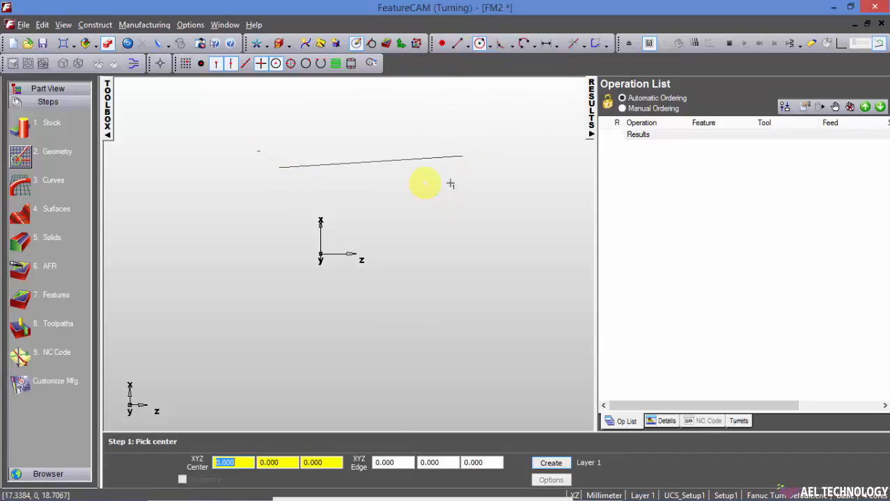
mouse_move(320, 253)
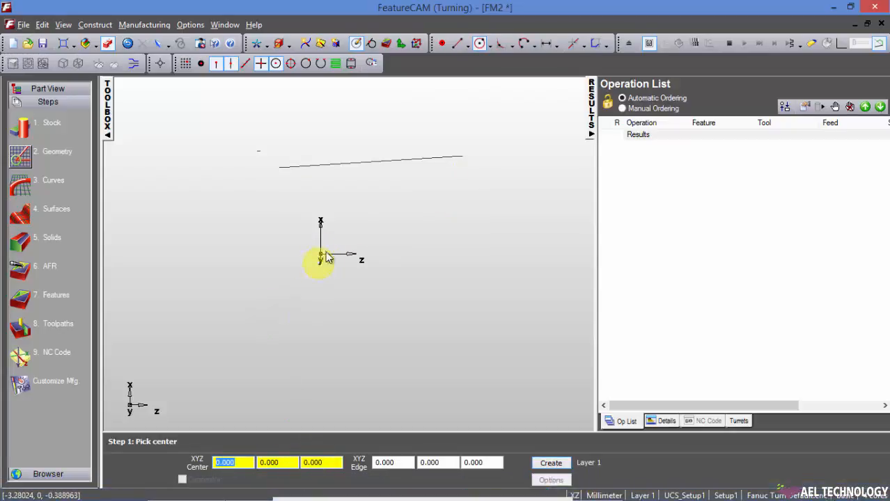
left_click(320, 258)
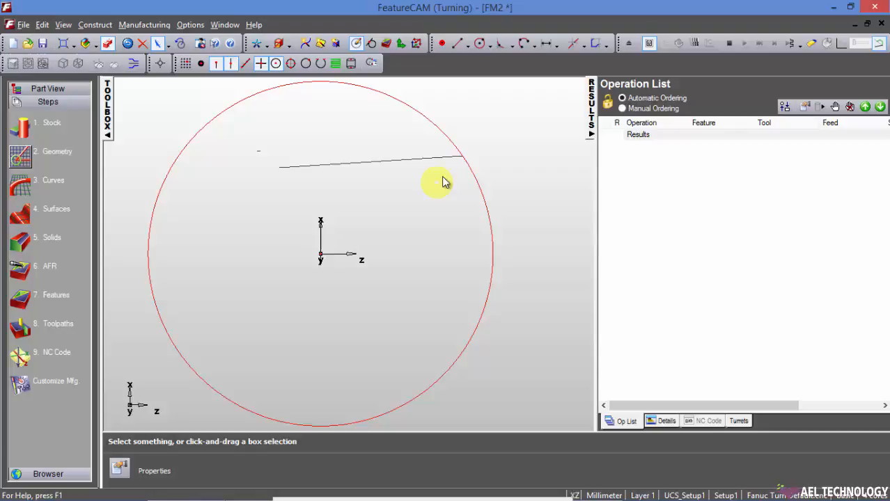
mouse_move(433, 212)
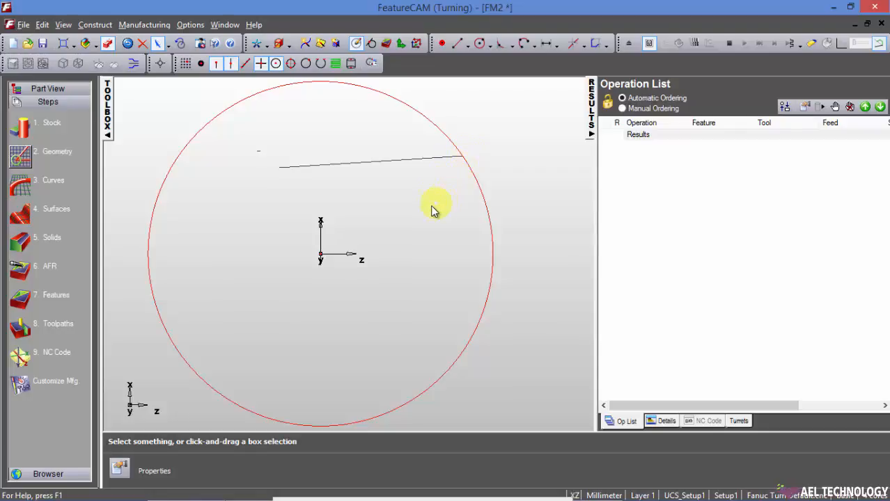
mouse_move(317, 183)
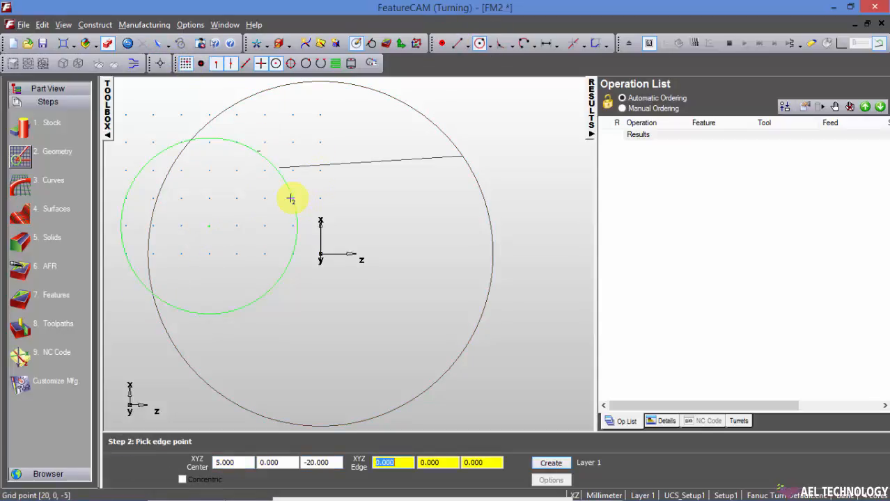
mouse_move(211, 173)
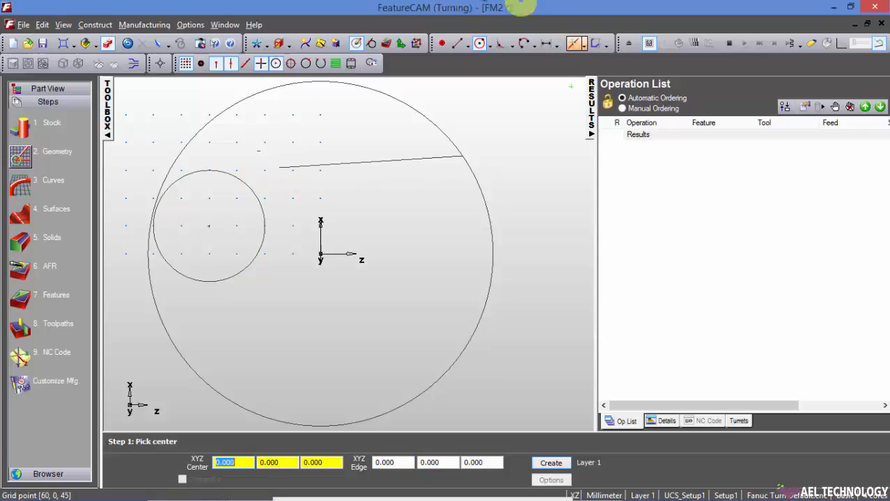
Step: Add a small centre-edge circle left of the origin inside the large circle
left_click(479, 43)
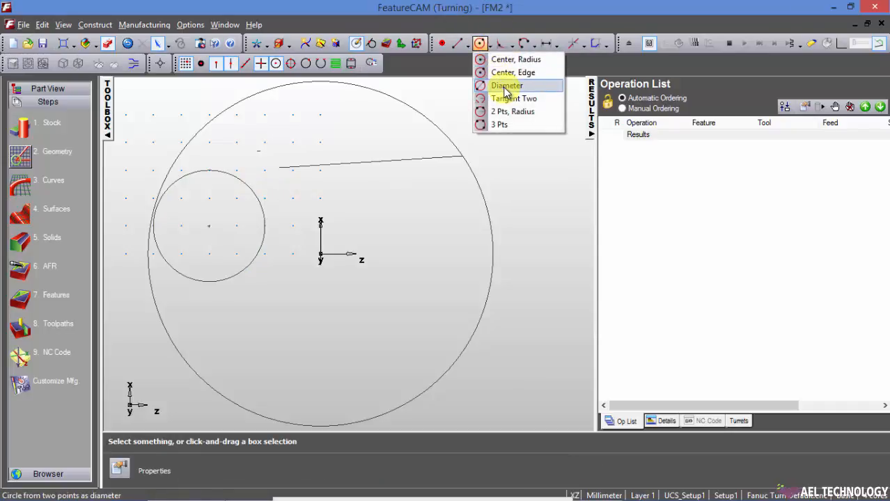
Step: Draw circles by diameter points, then select all geometry and delete it
left_click(507, 85)
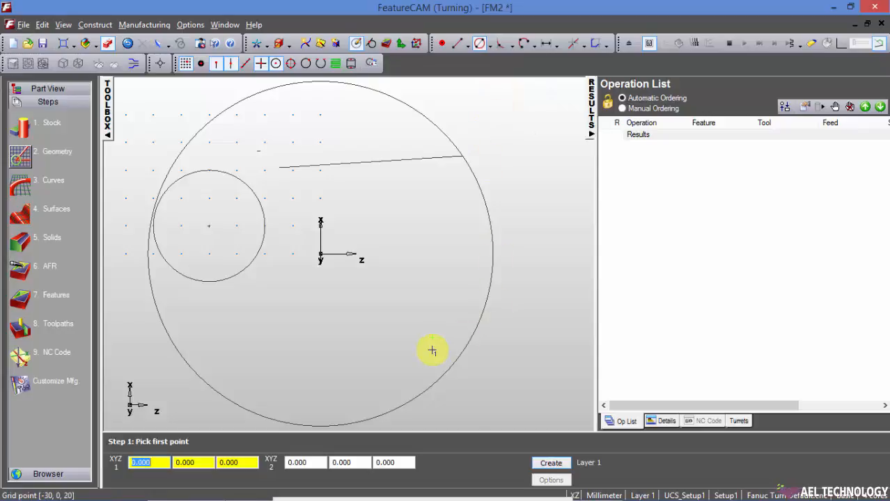
mouse_move(184, 228)
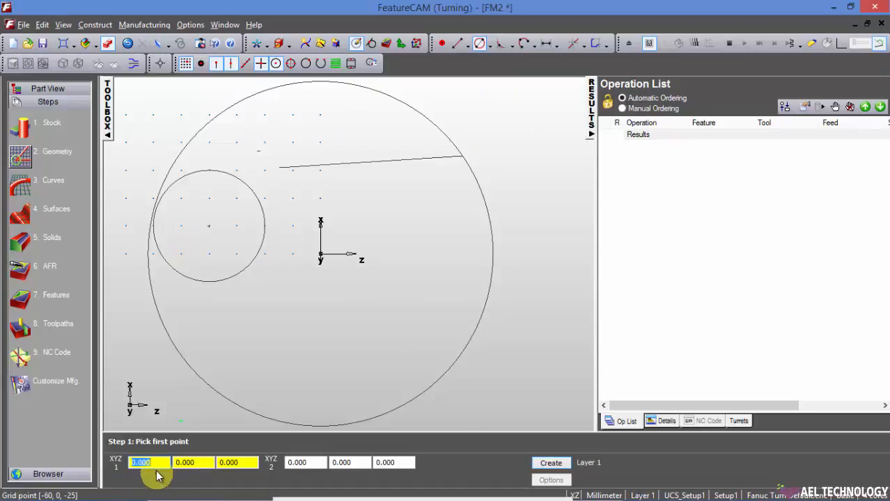
mouse_move(217, 259)
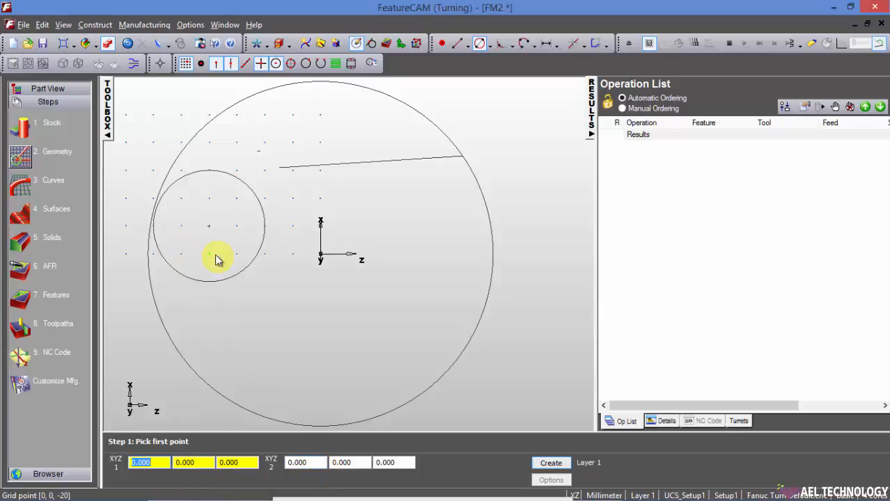
left_click(217, 258)
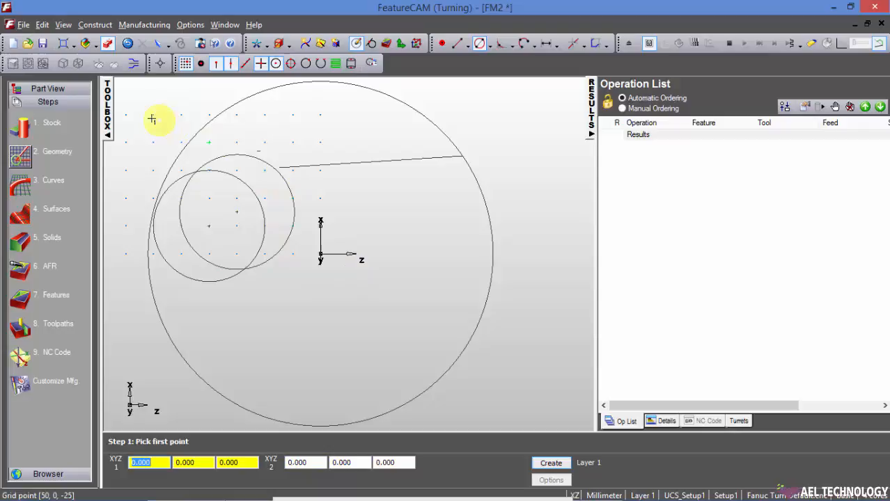
mouse_move(435, 184)
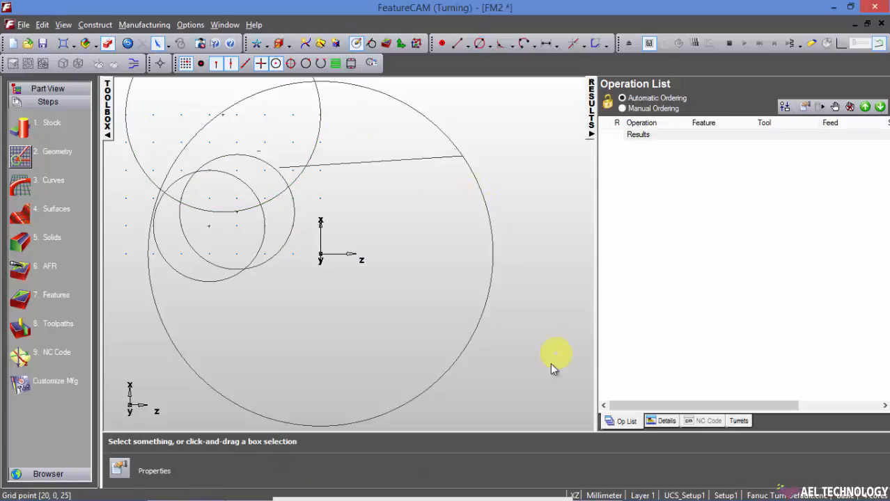
left_click_drag(555, 354, 133, 77)
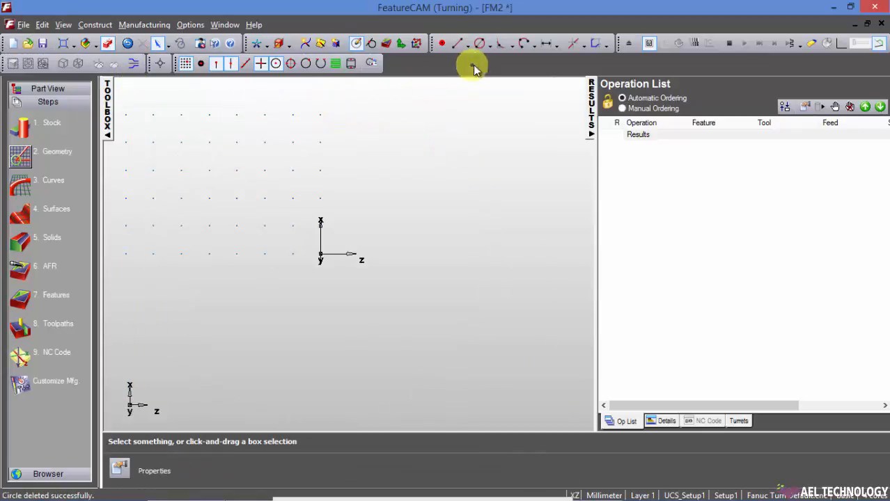
Step: Draw a vertical and a horizontal line meeting at a corner
left_click(479, 43)
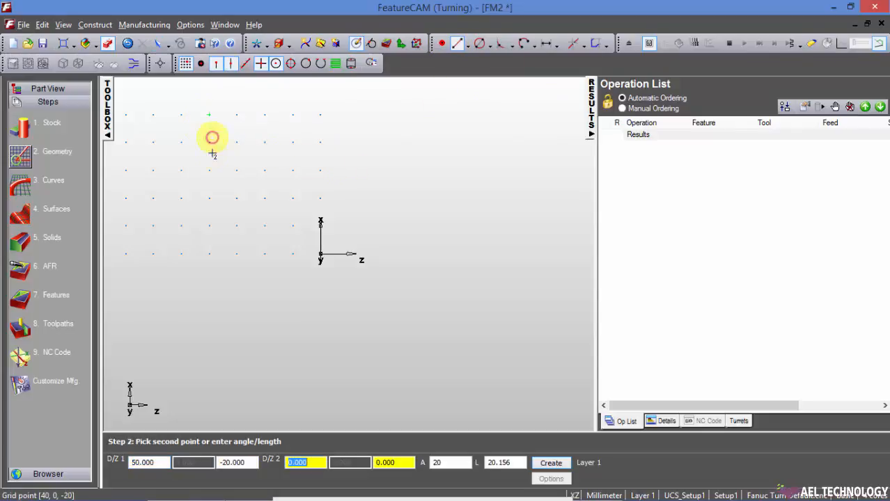
left_click(212, 234)
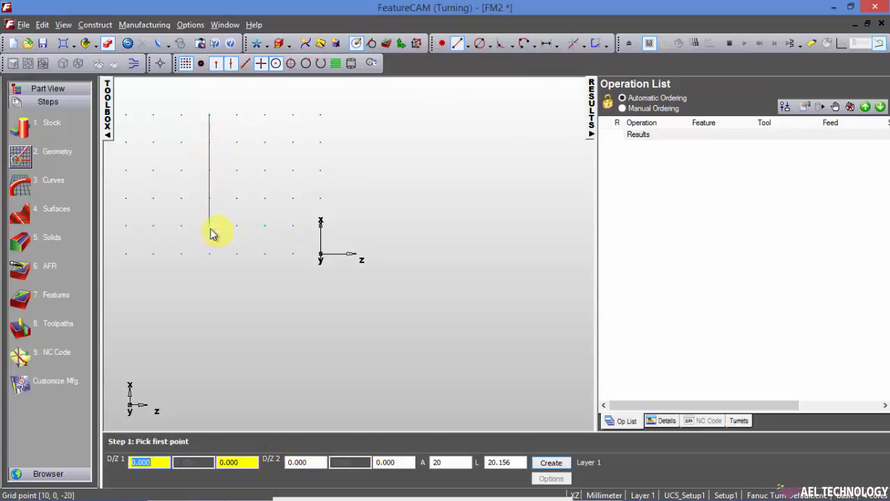
left_click(351, 229)
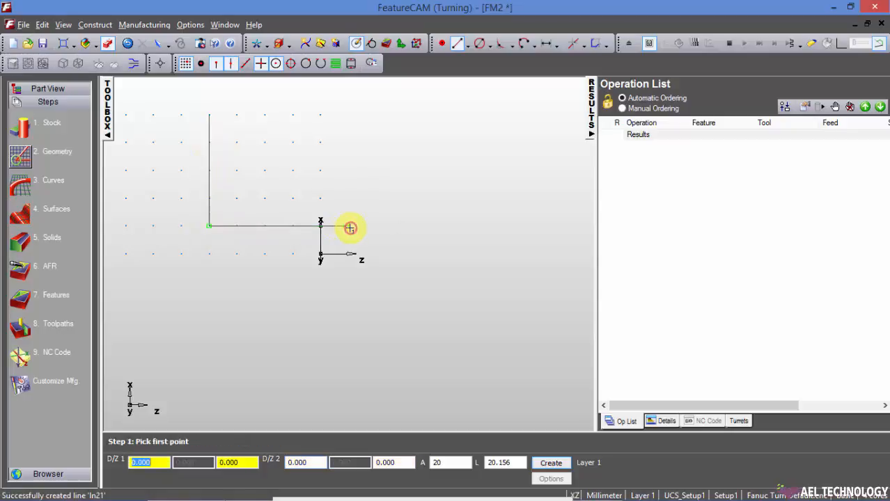
Step: Add a circle tangent to both corner lines
left_click(490, 44)
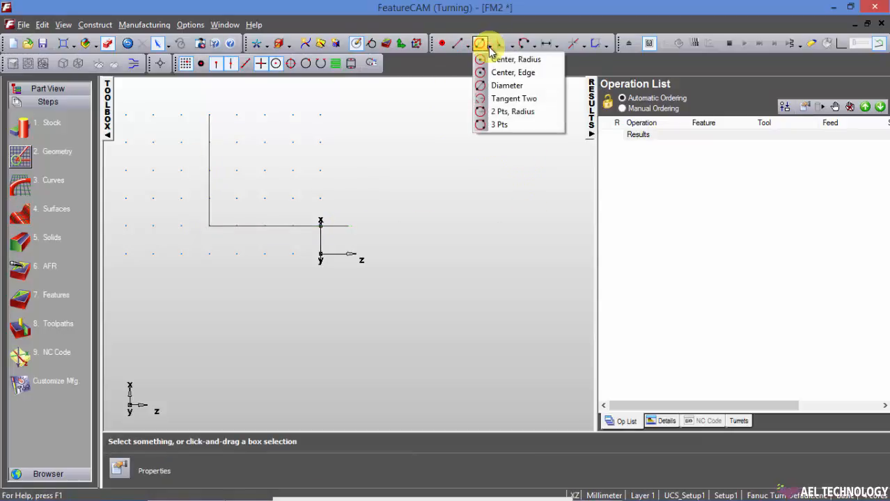
left_click(514, 98)
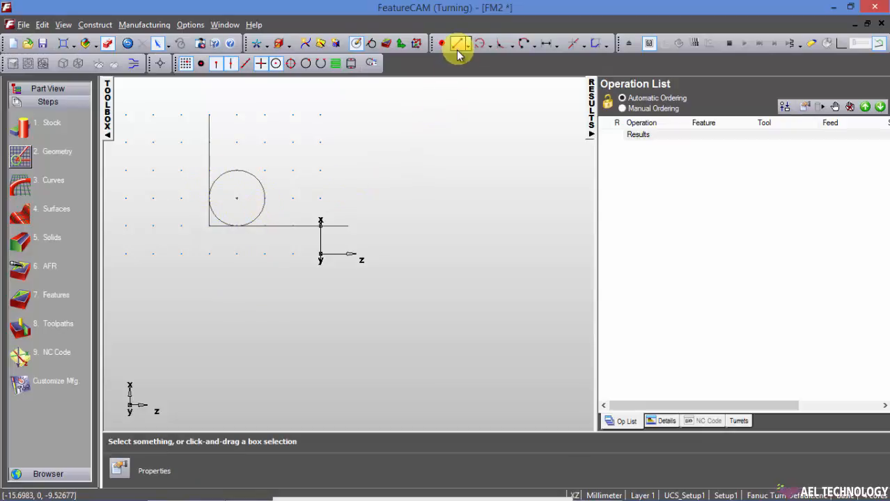
mouse_move(254, 224)
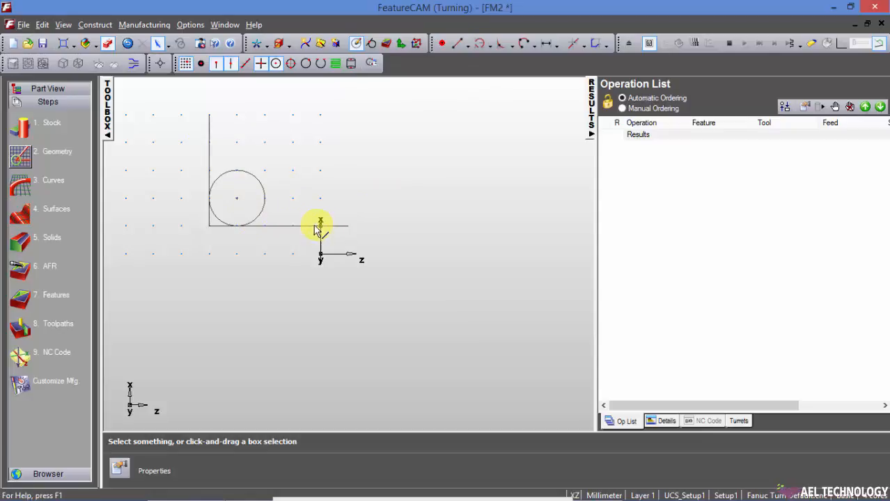
left_click(483, 43)
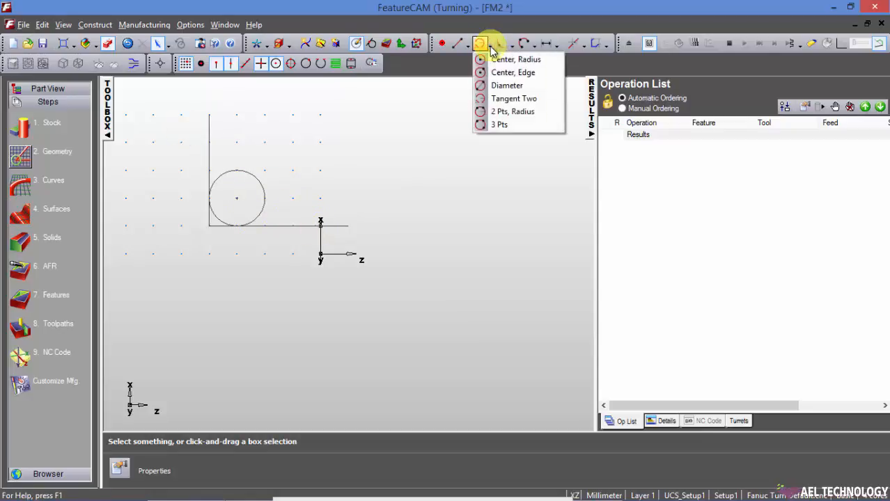
mouse_move(512, 112)
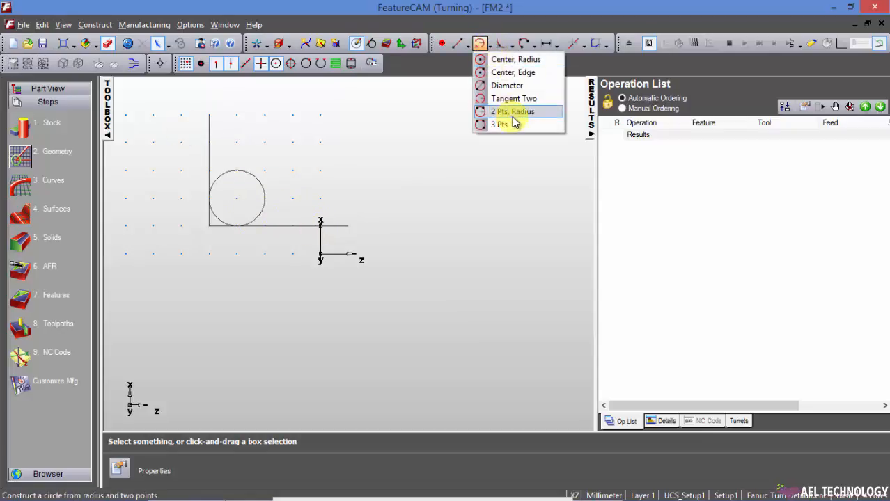
Step: Add a radius-10 circle through two picked points using 2 Pts, Radius
left_click(513, 111)
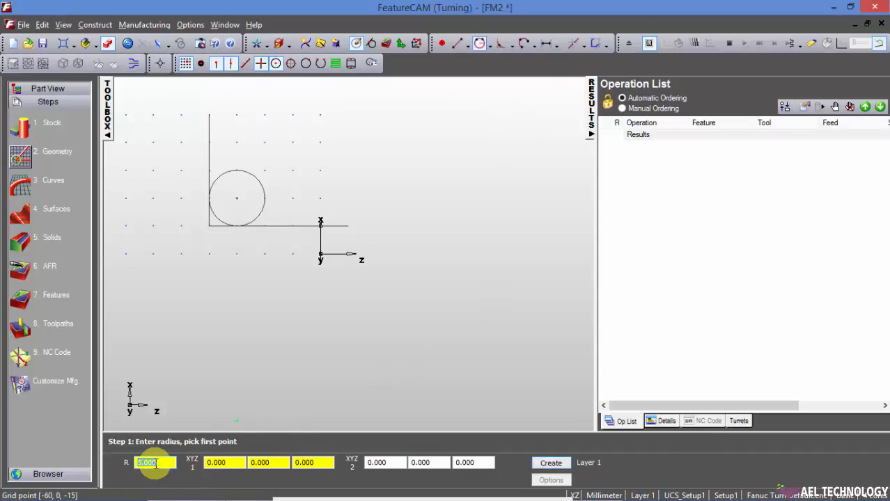
type("10")
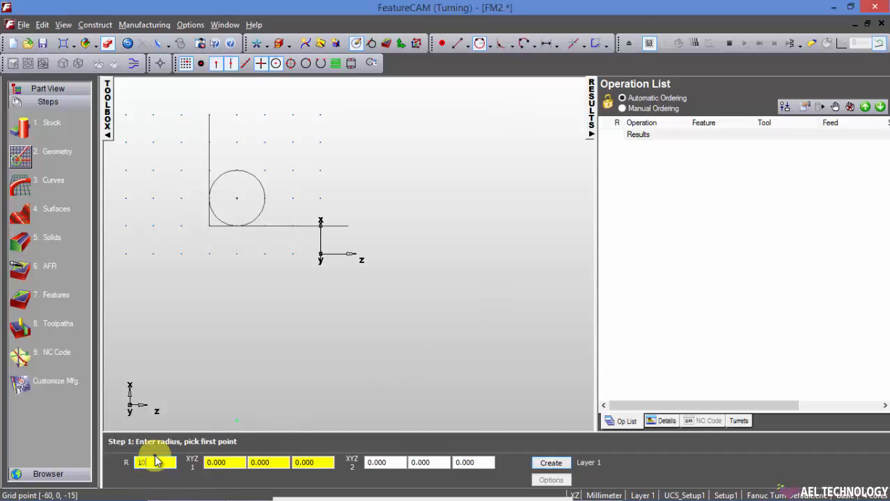
mouse_move(245, 156)
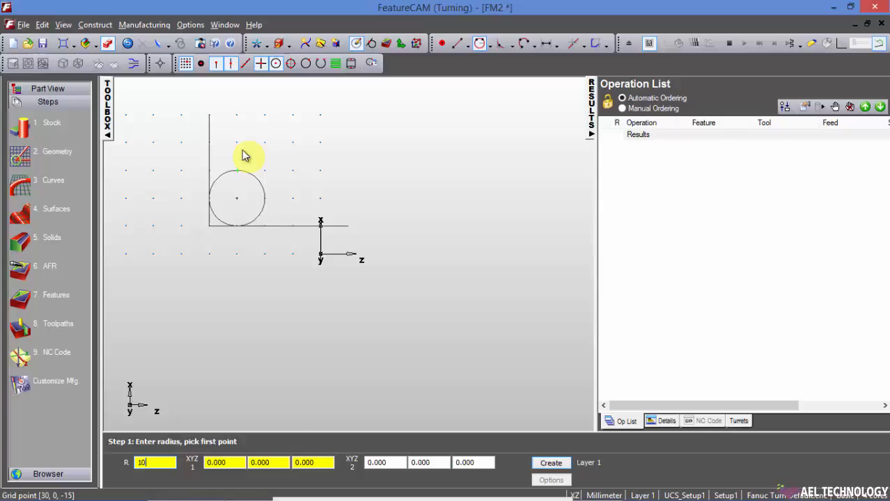
left_click(237, 144)
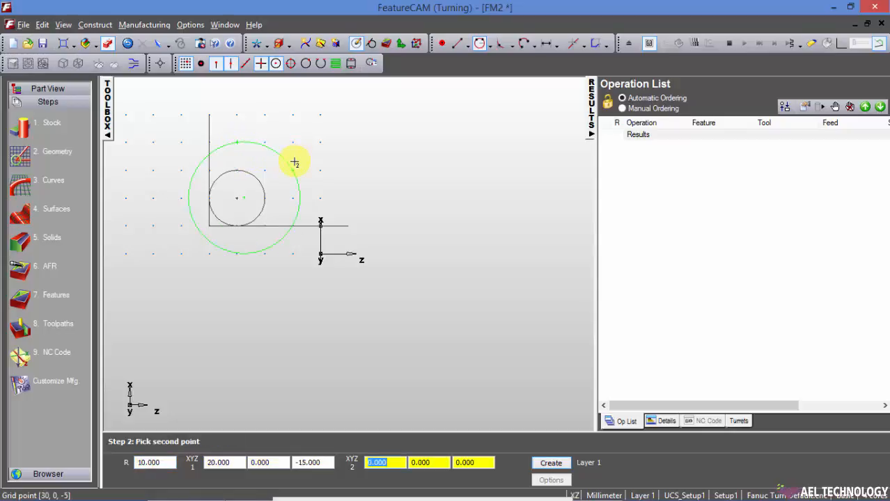
mouse_move(321, 143)
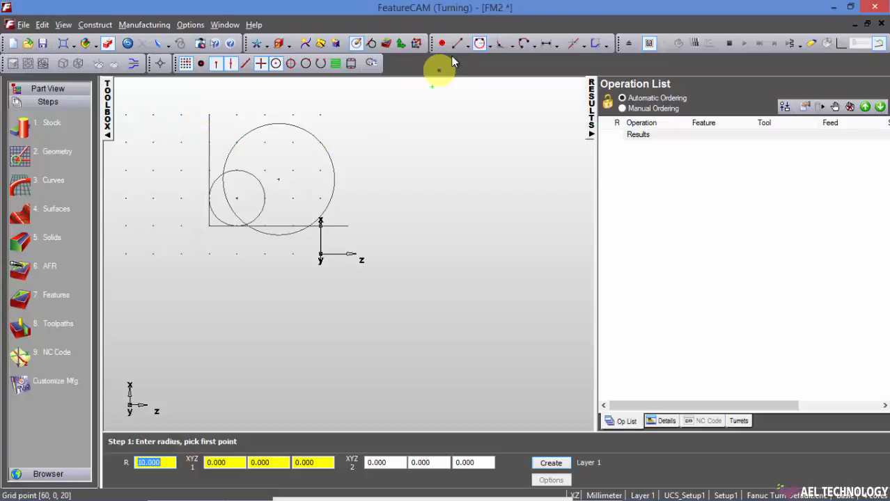
left_click(479, 43)
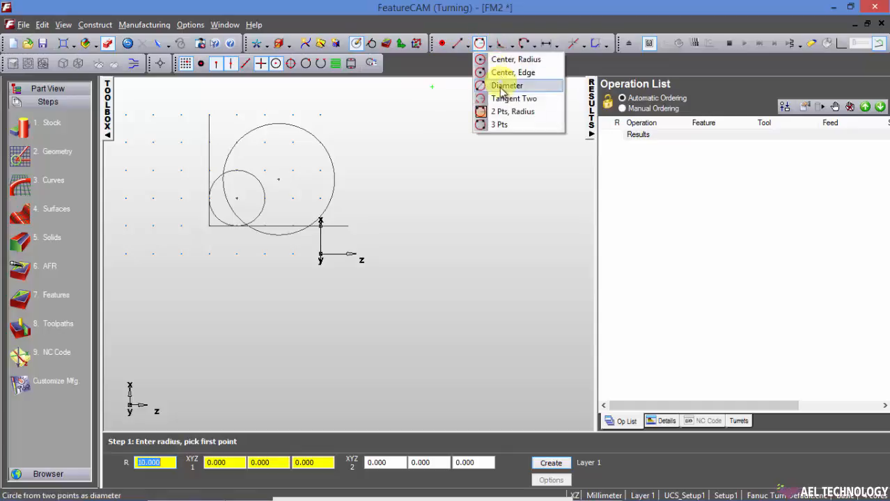
Step: Start a Diameter circle to enclose the existing corner and circles
left_click(507, 85)
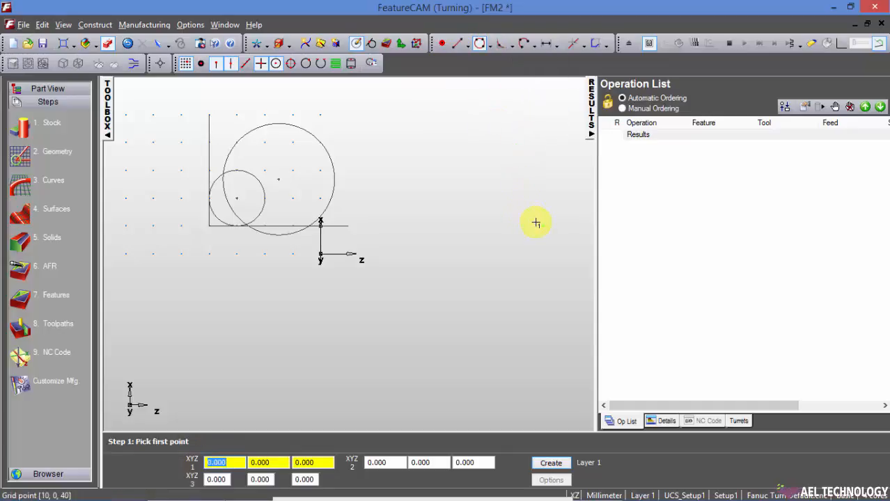
mouse_move(201, 113)
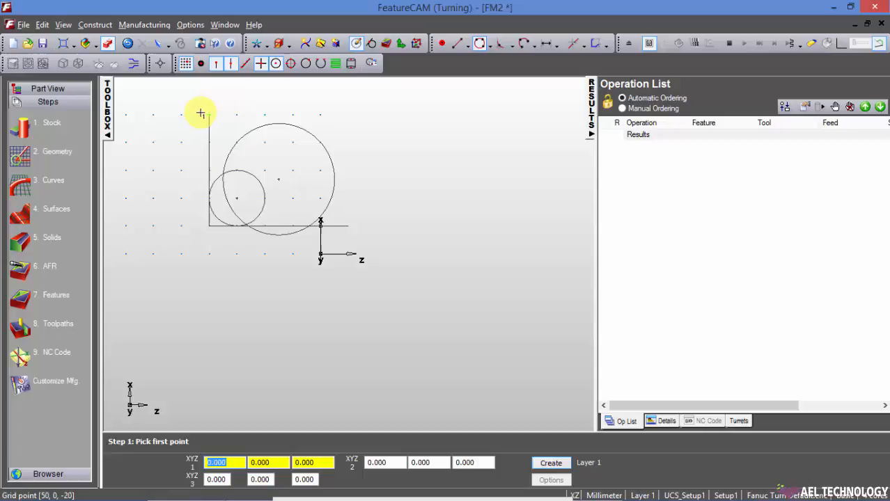
mouse_move(209, 120)
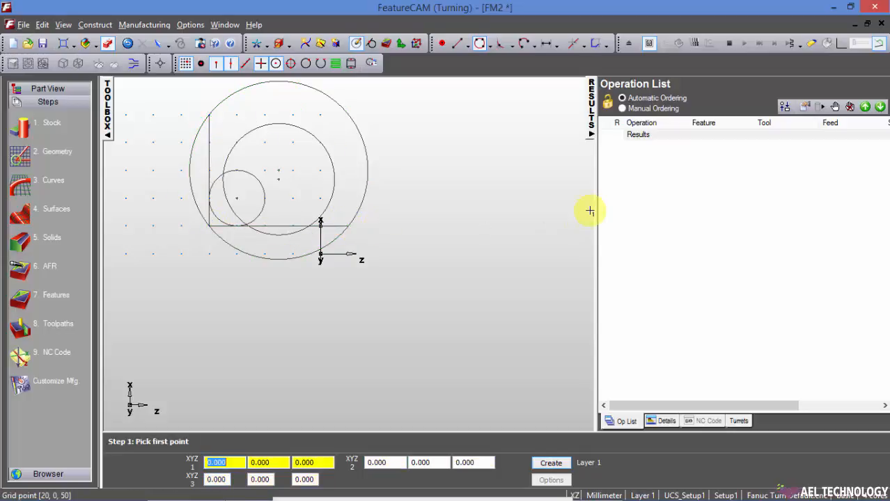
mouse_move(510, 212)
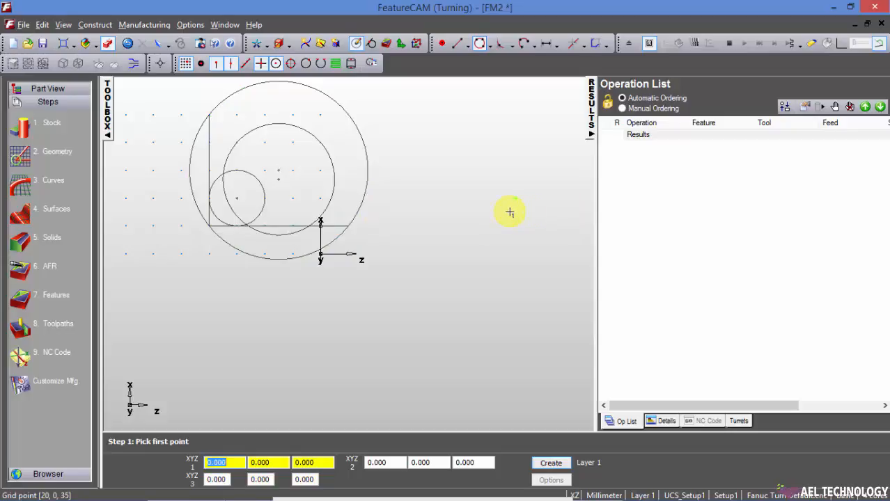